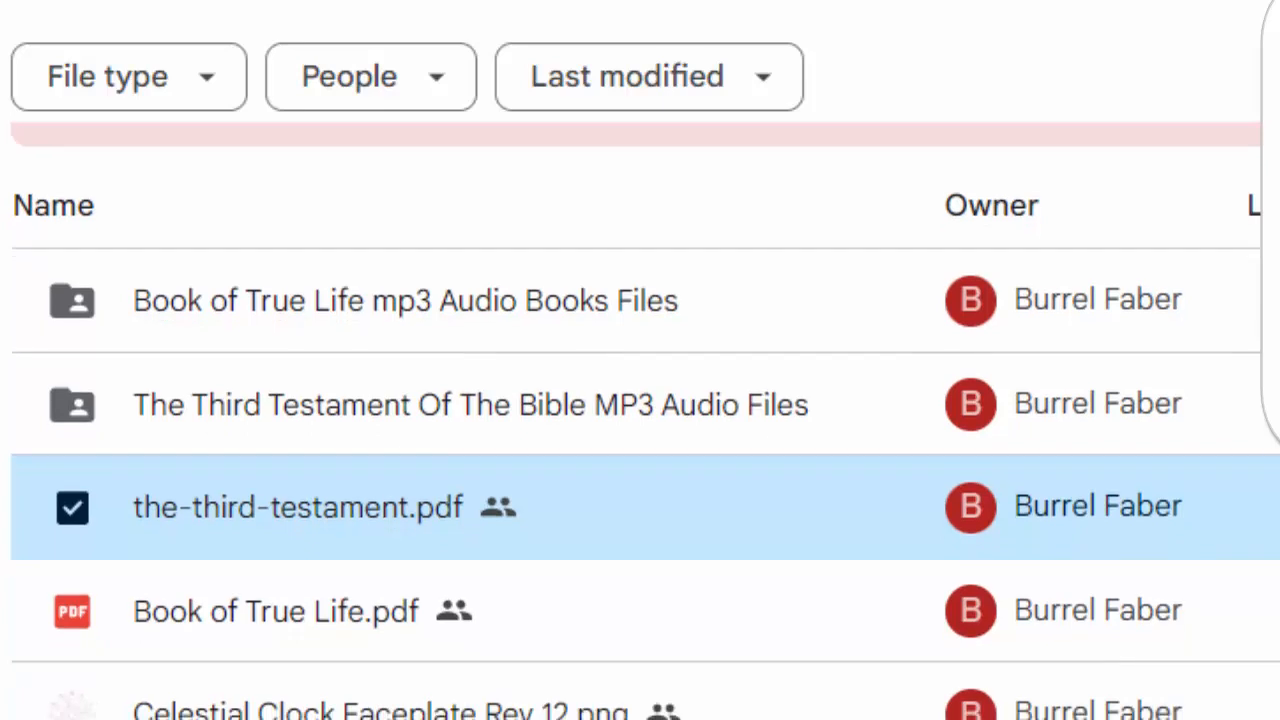
{"action": "mouse_move", "coordinate": [693, 393]}
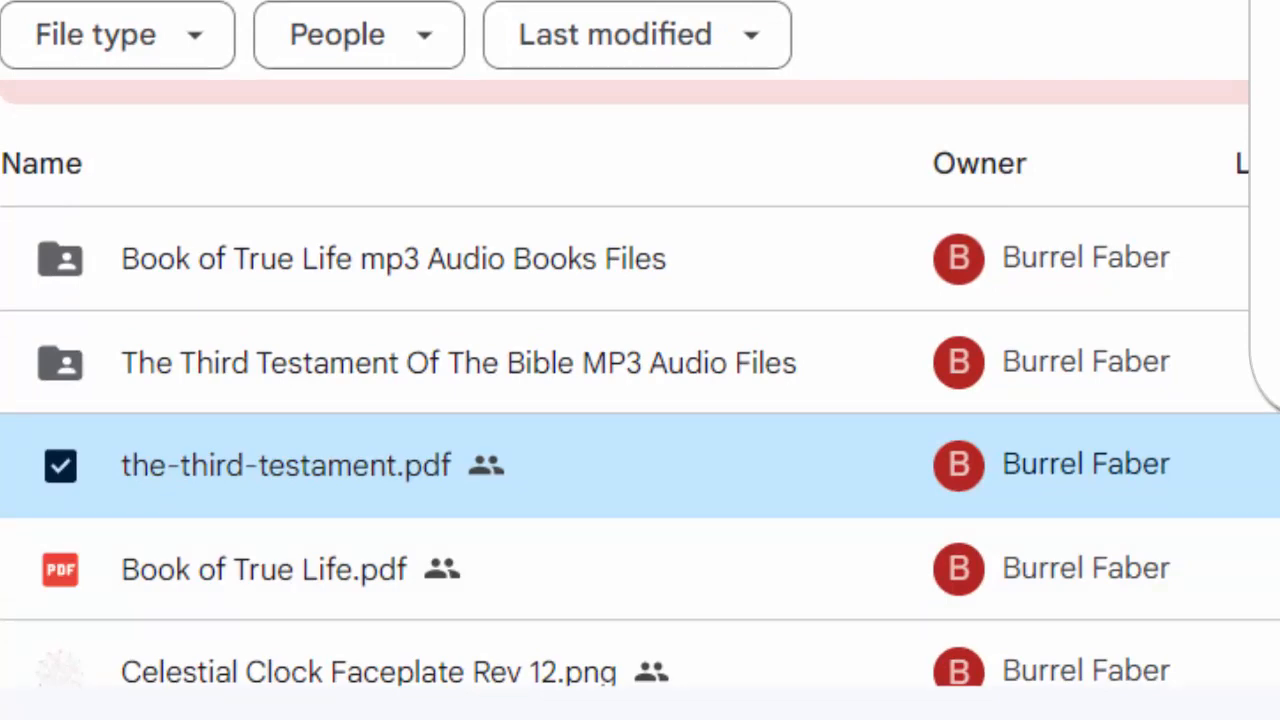
{"action": "mouse_move", "coordinate": [260, 288]}
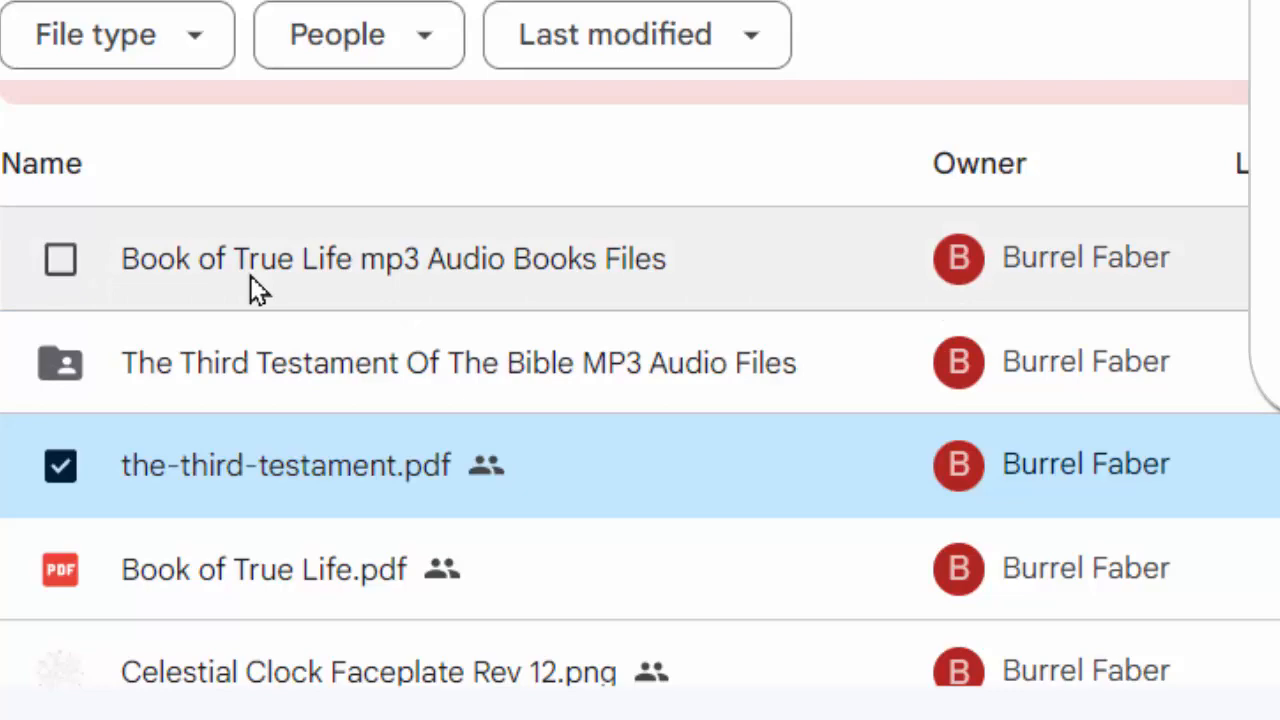
{"action": "mouse_move", "coordinate": [355, 303]}
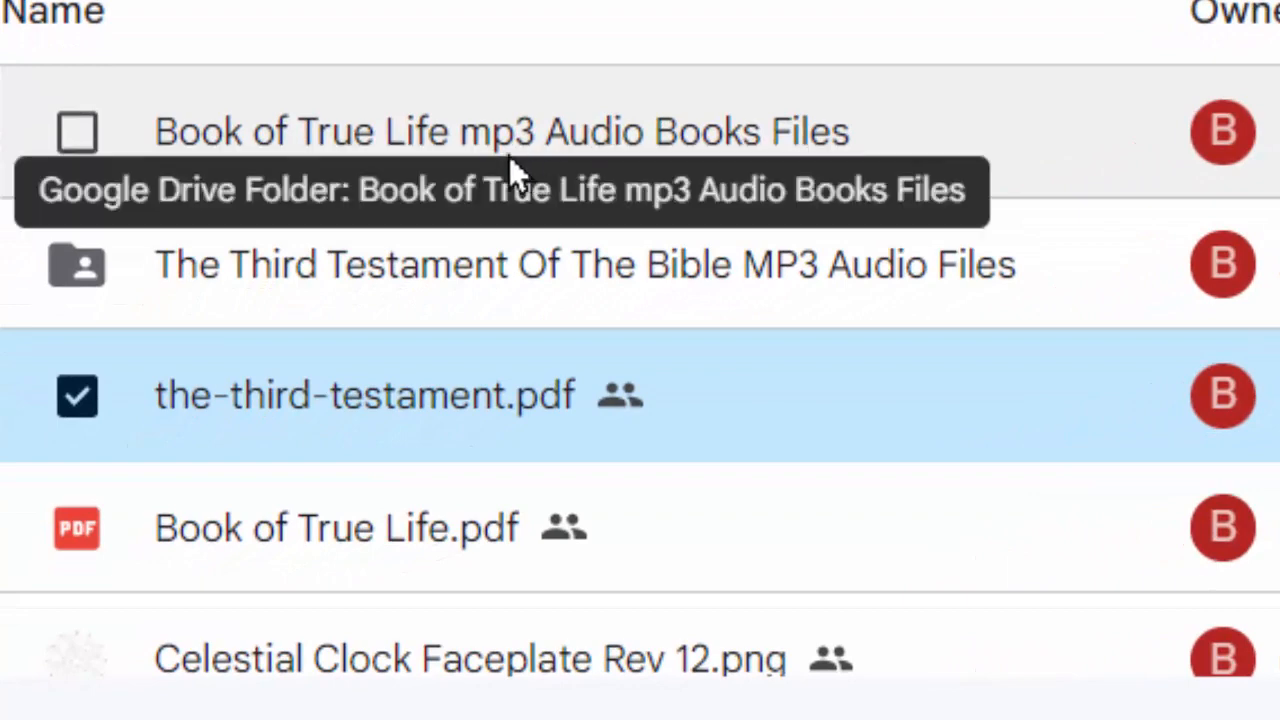
{"action": "mouse_move", "coordinate": [910, 185]}
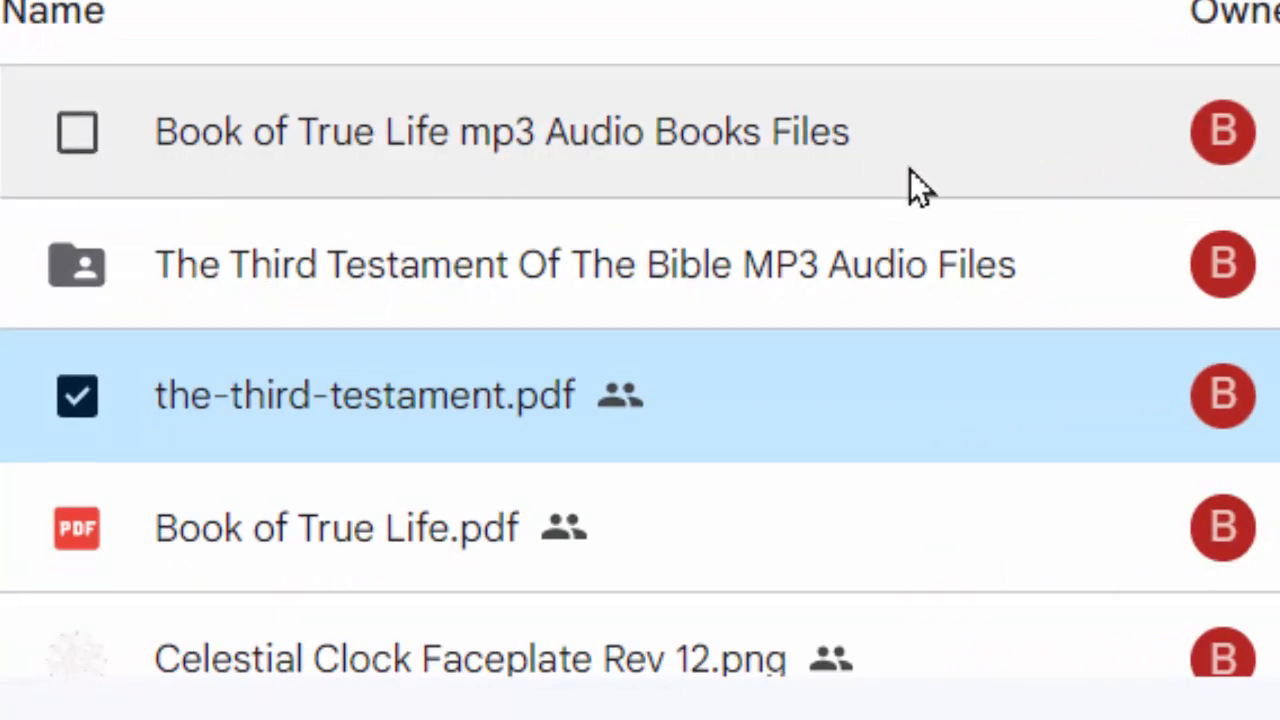
{"action": "mouse_move", "coordinate": [935, 190]}
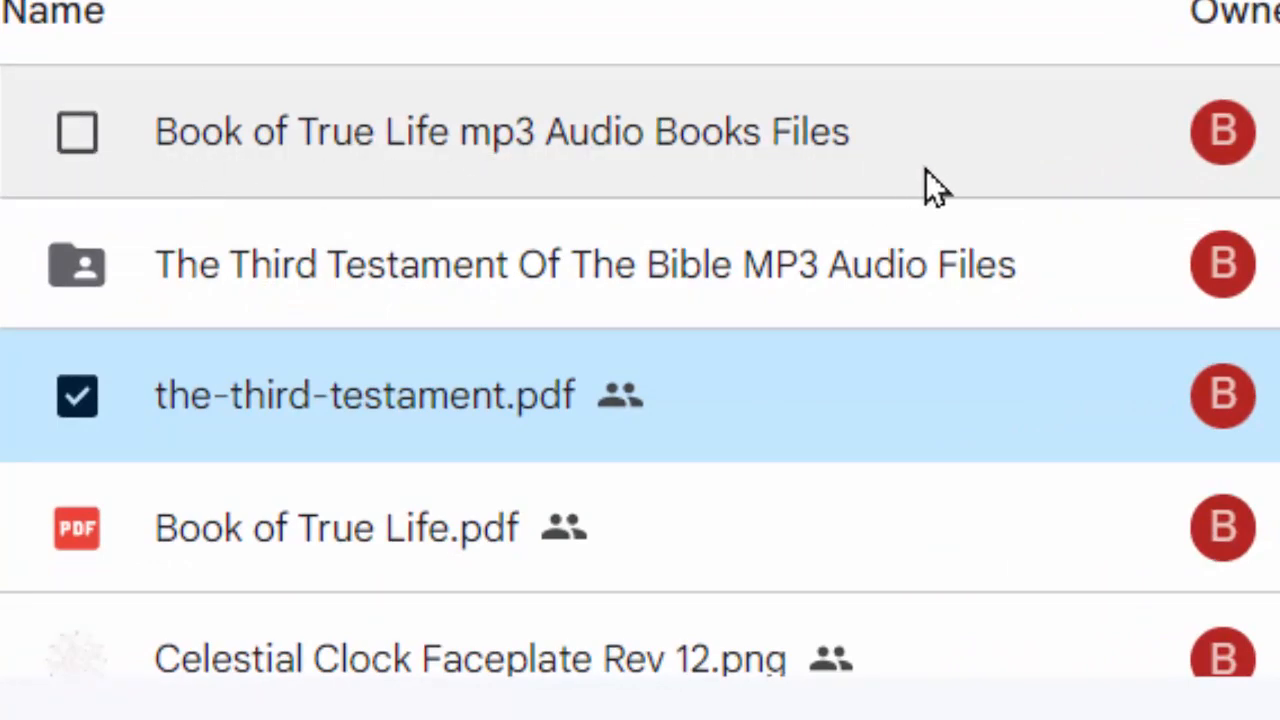
{"action": "mouse_move", "coordinate": [1045, 130]}
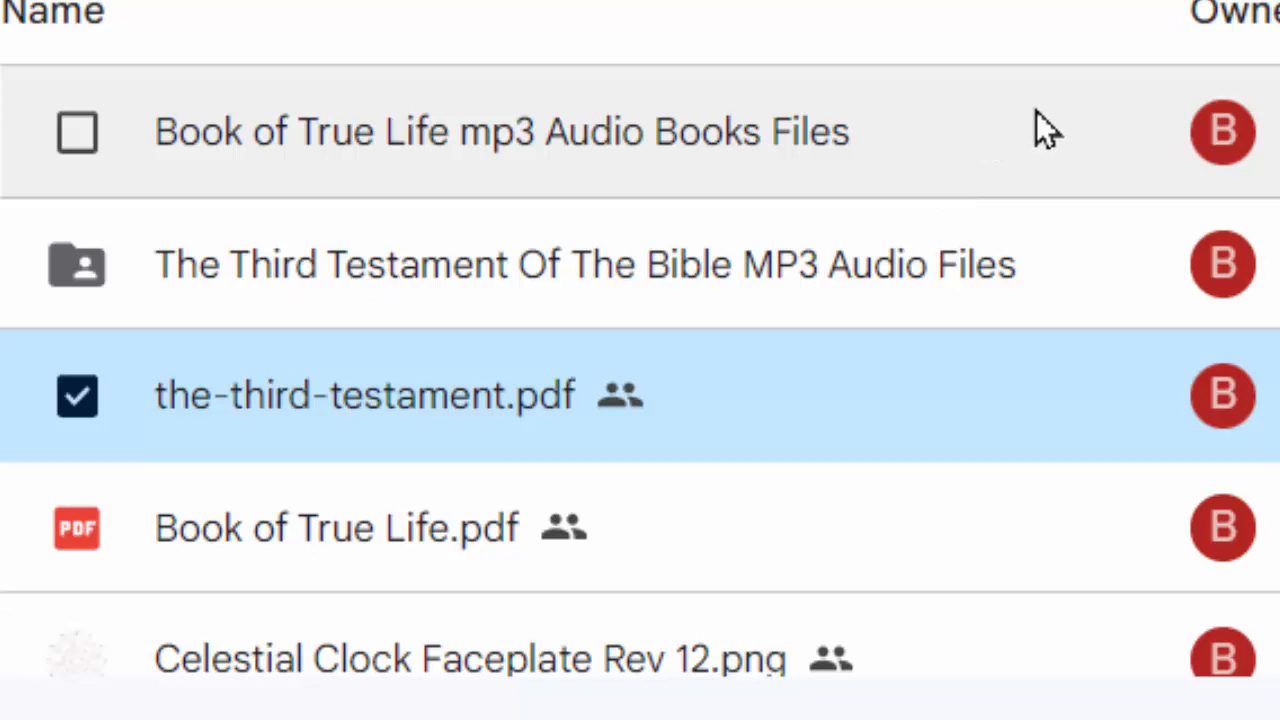
{"action": "mouse_move", "coordinate": [1015, 180]}
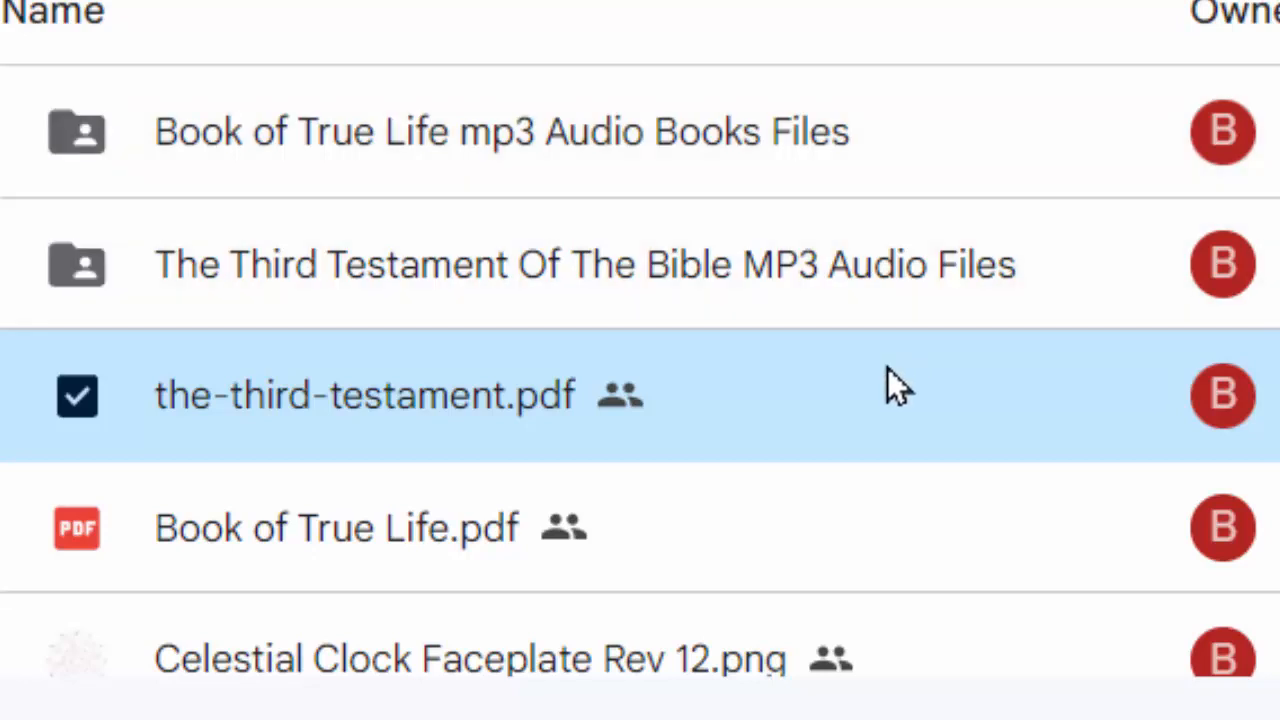
{"action": "mouse_move", "coordinate": [985, 218]}
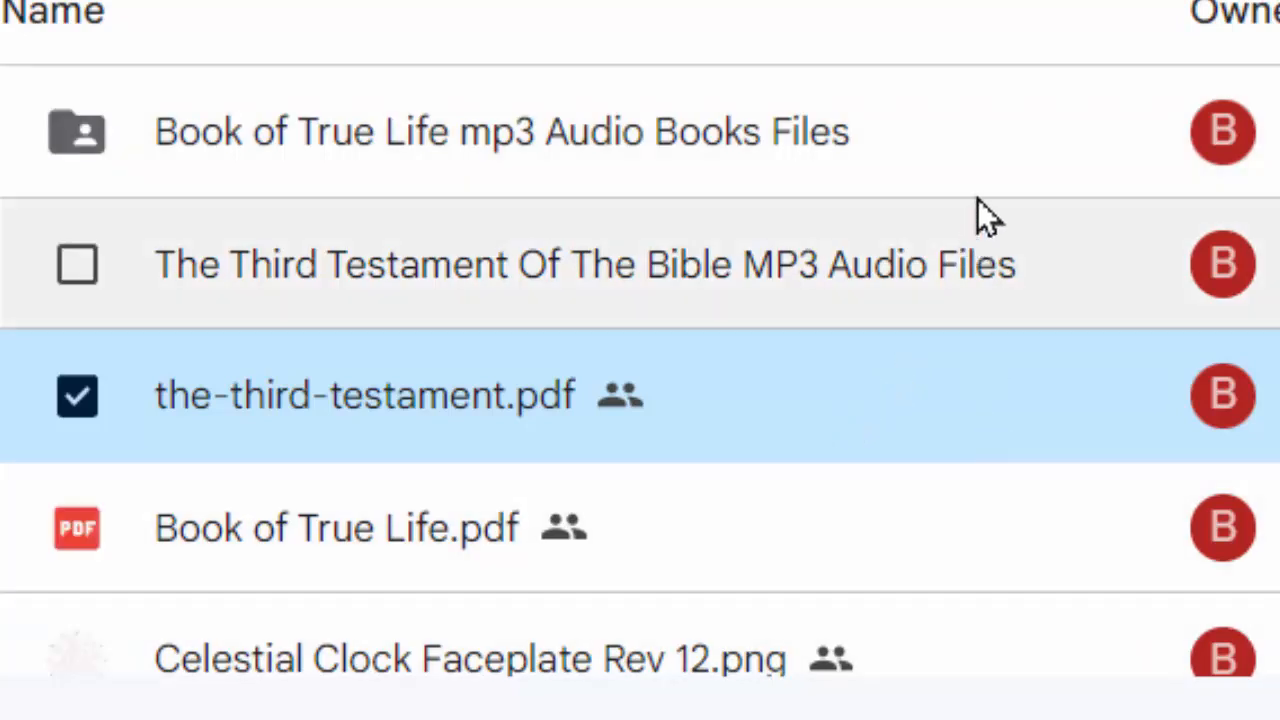
{"action": "mouse_move", "coordinate": [1025, 185]}
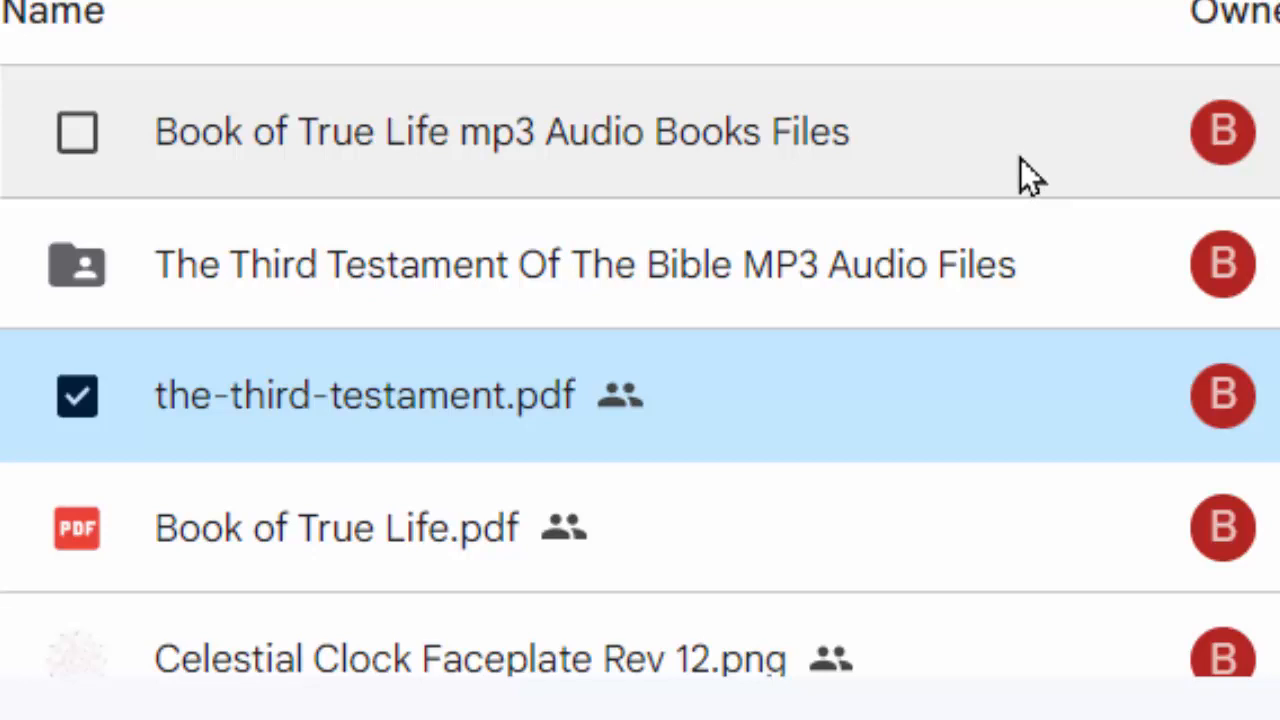
{"action": "mouse_move", "coordinate": [948, 160]}
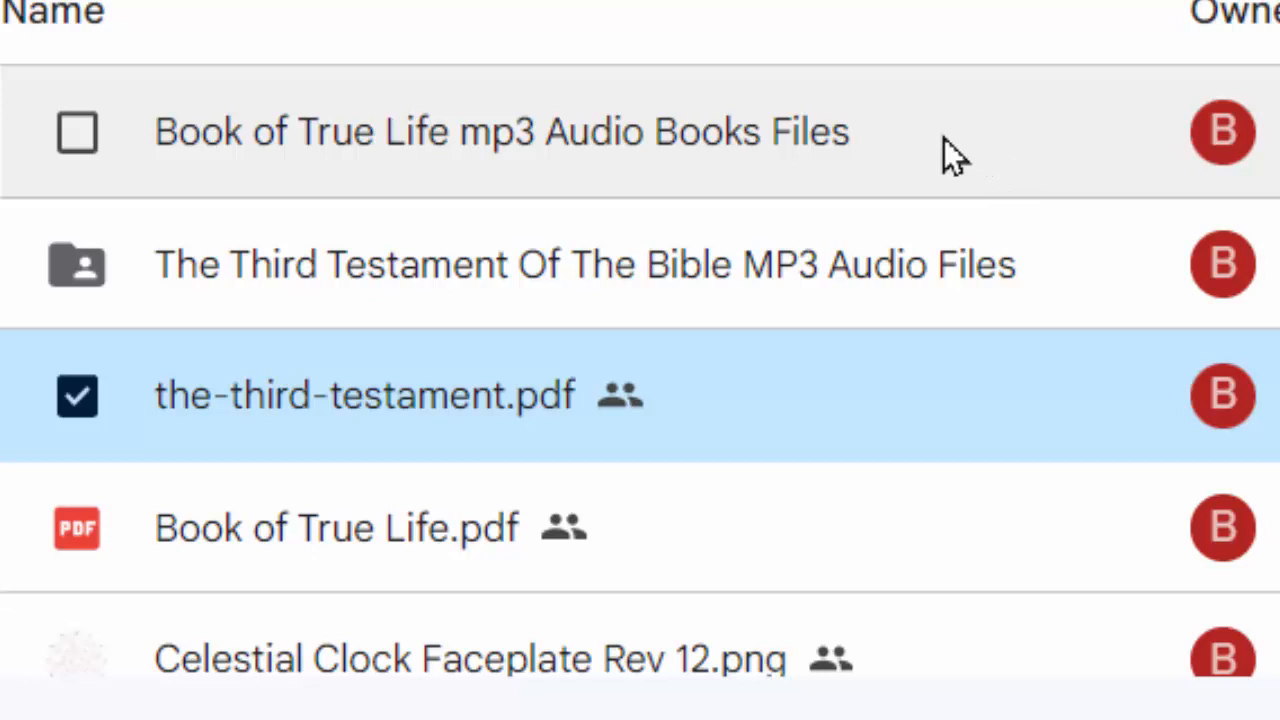
{"action": "mouse_move", "coordinate": [908, 165]}
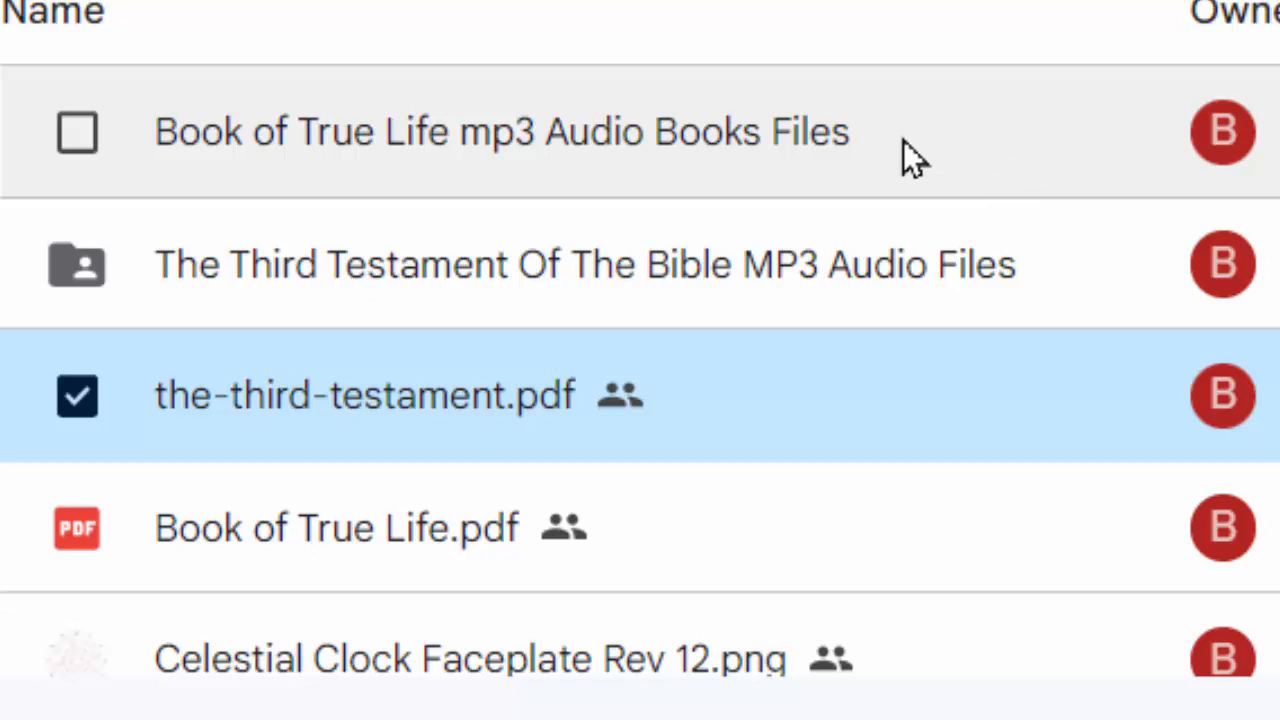
{"action": "mouse_move", "coordinate": [950, 168]}
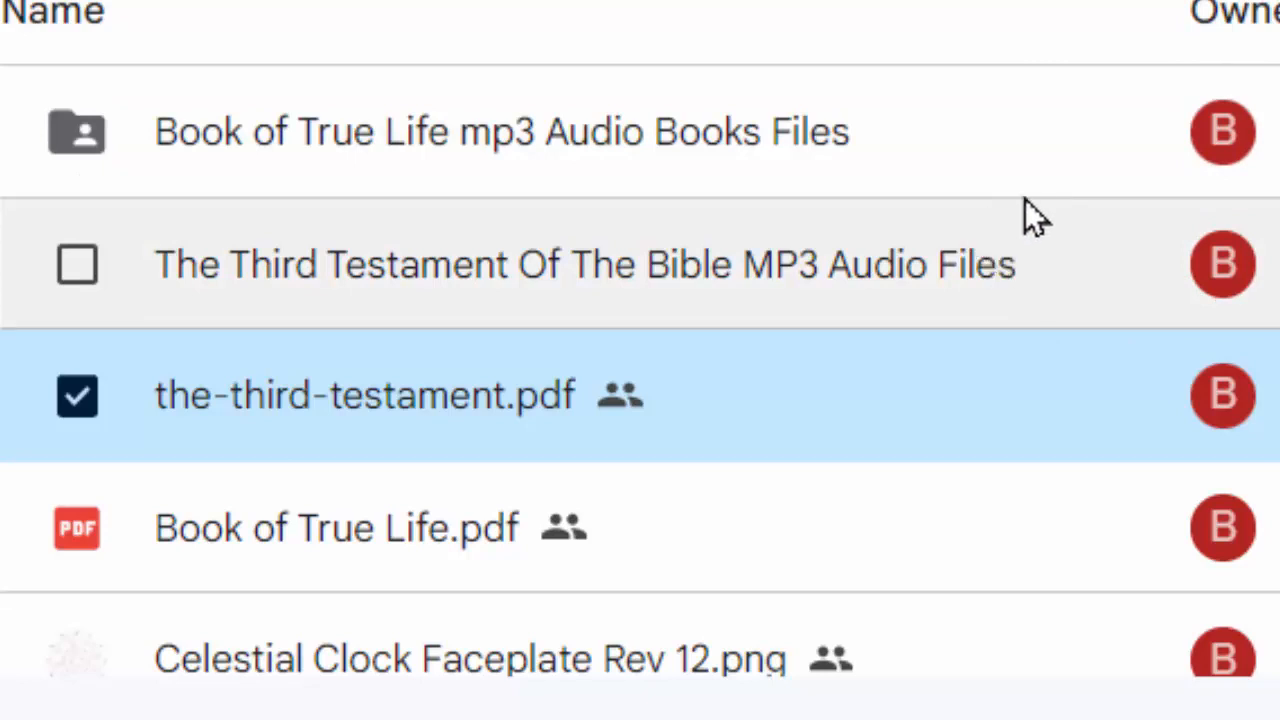
{"action": "mouse_move", "coordinate": [895, 270]}
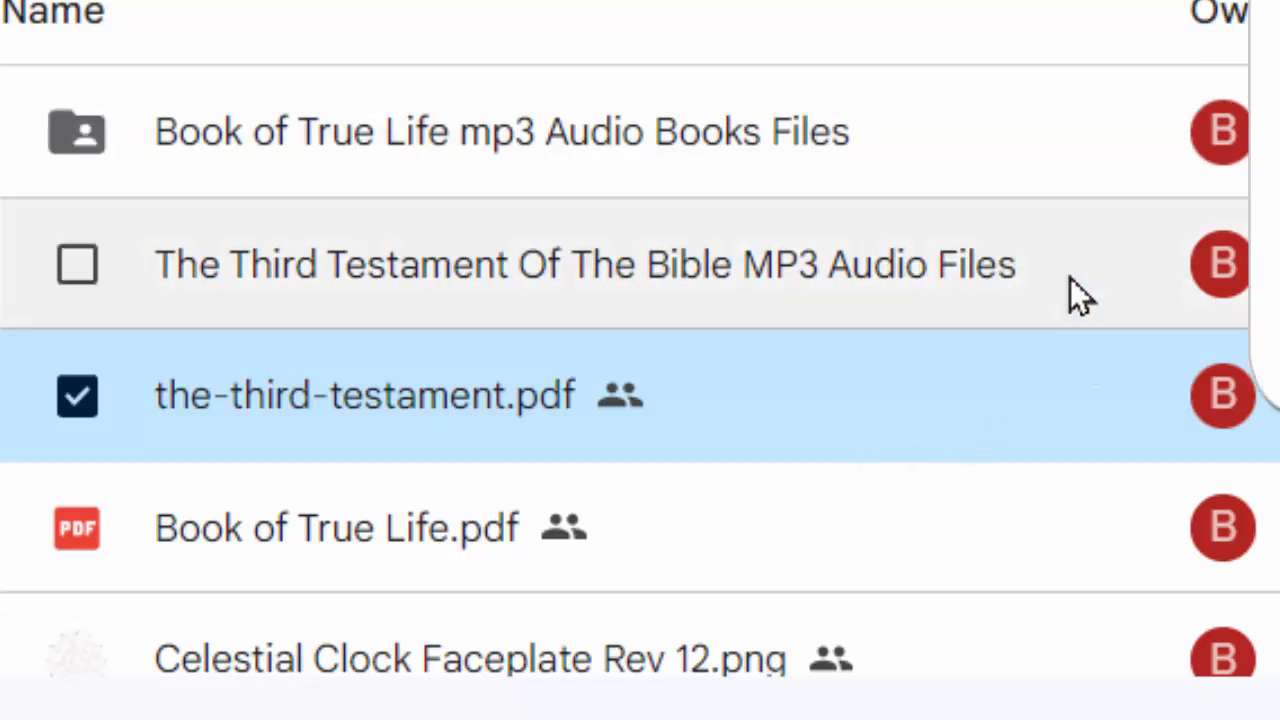
{"action": "mouse_move", "coordinate": [640, 300]}
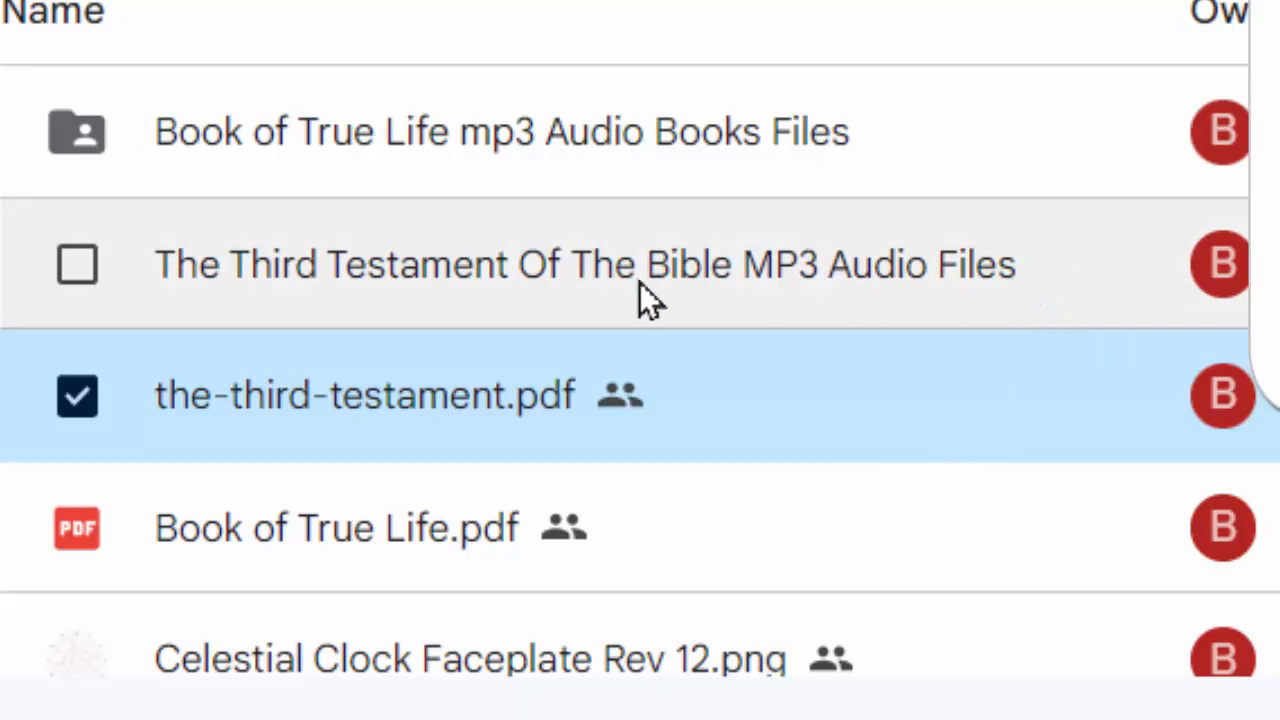
{"action": "mouse_move", "coordinate": [735, 295]}
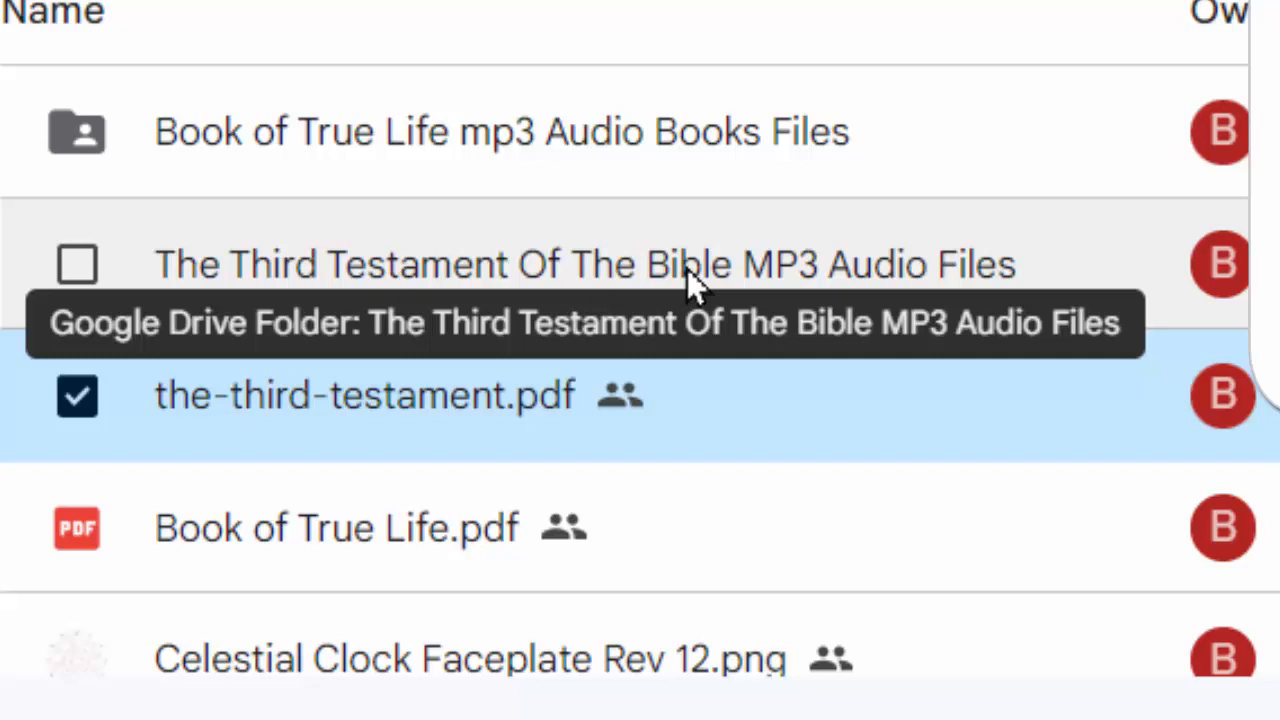
{"action": "mouse_move", "coordinate": [765, 295]}
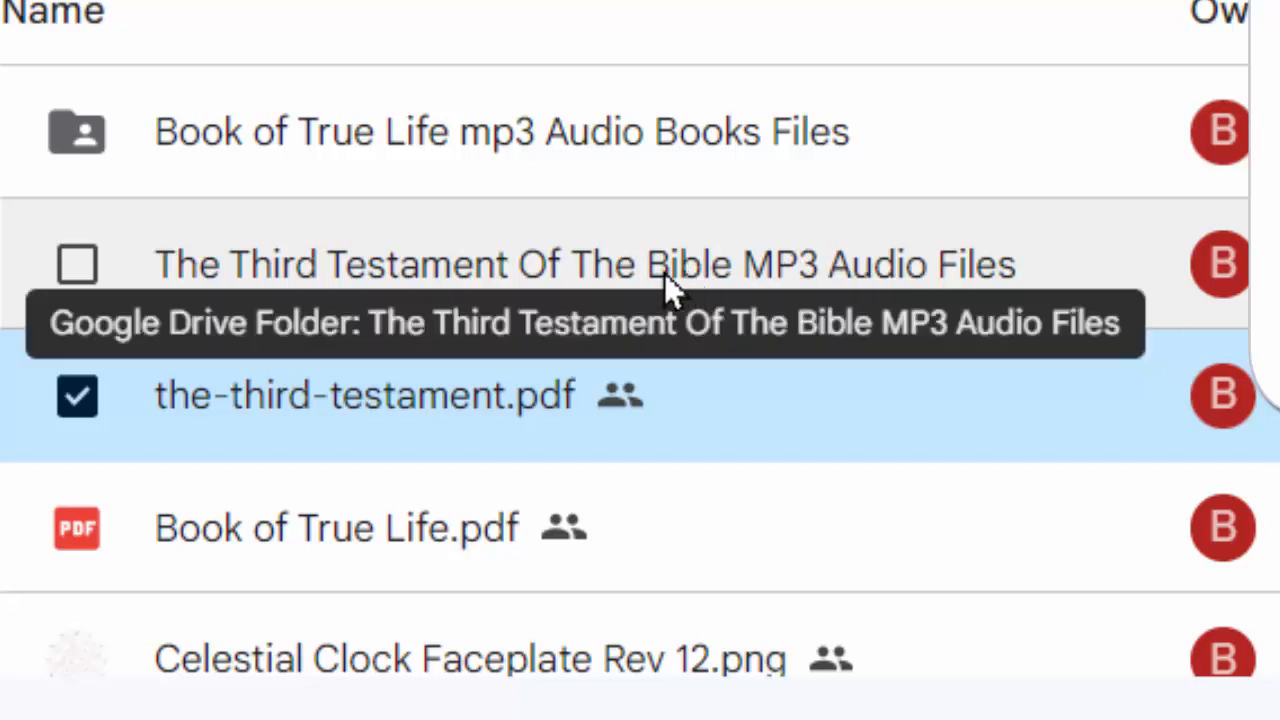
{"action": "mouse_move", "coordinate": [967, 322]}
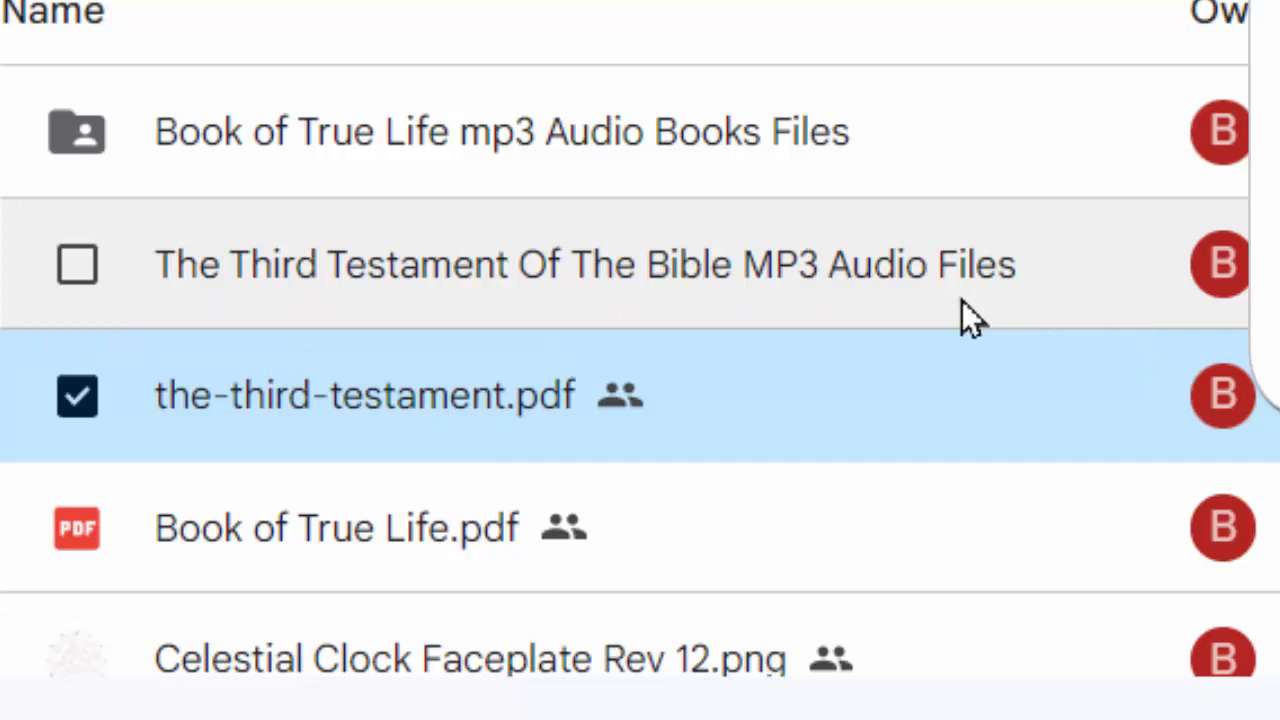
{"action": "mouse_move", "coordinate": [1137, 305]}
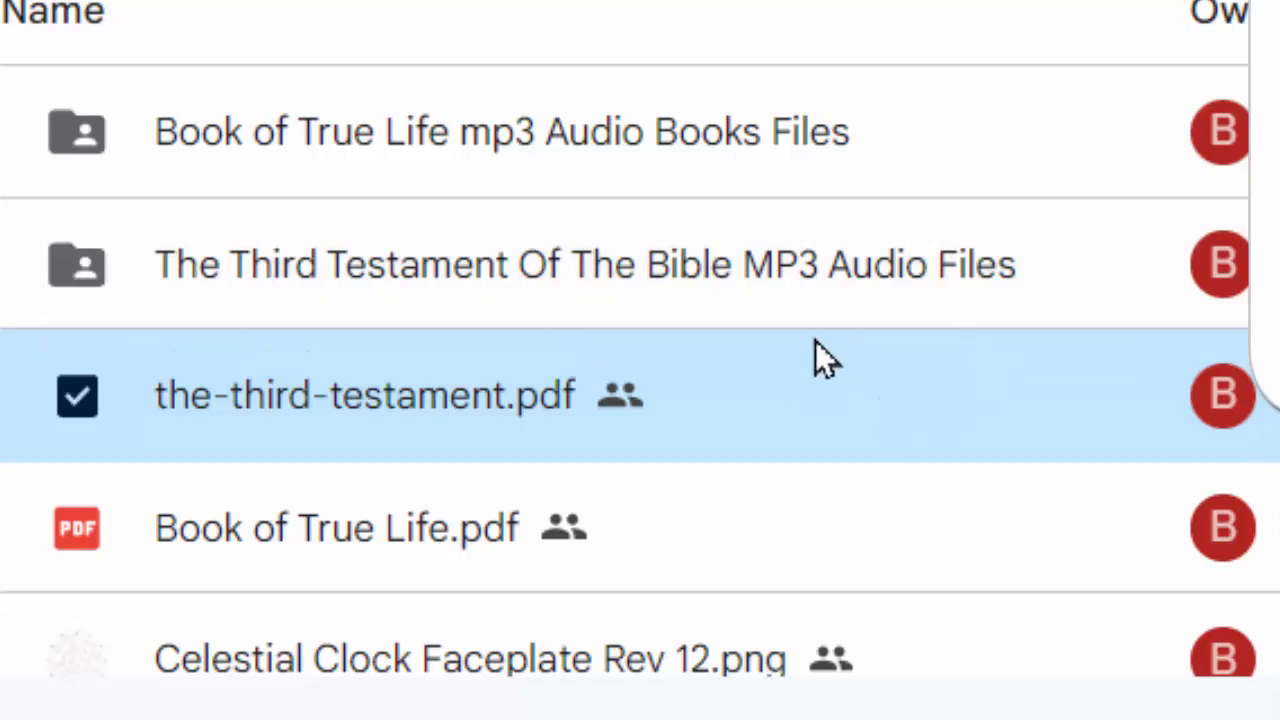
{"action": "mouse_move", "coordinate": [660, 255]}
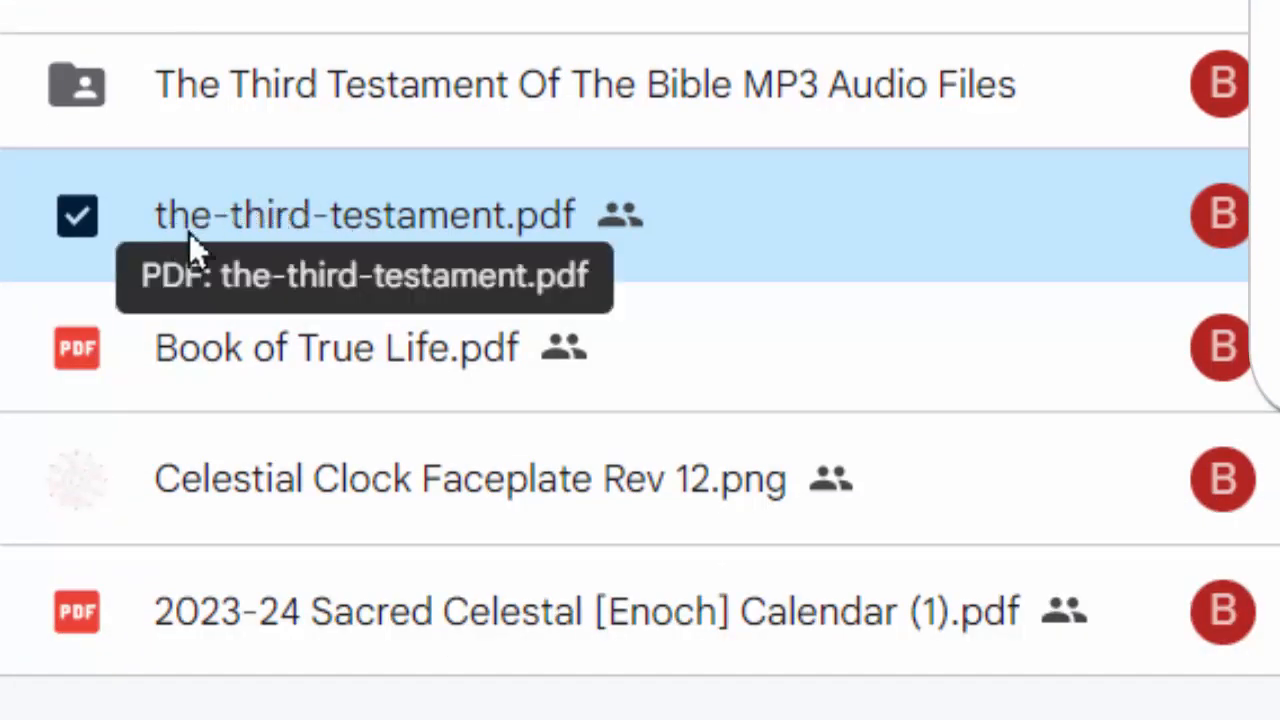
{"action": "mouse_move", "coordinate": [660, 240]}
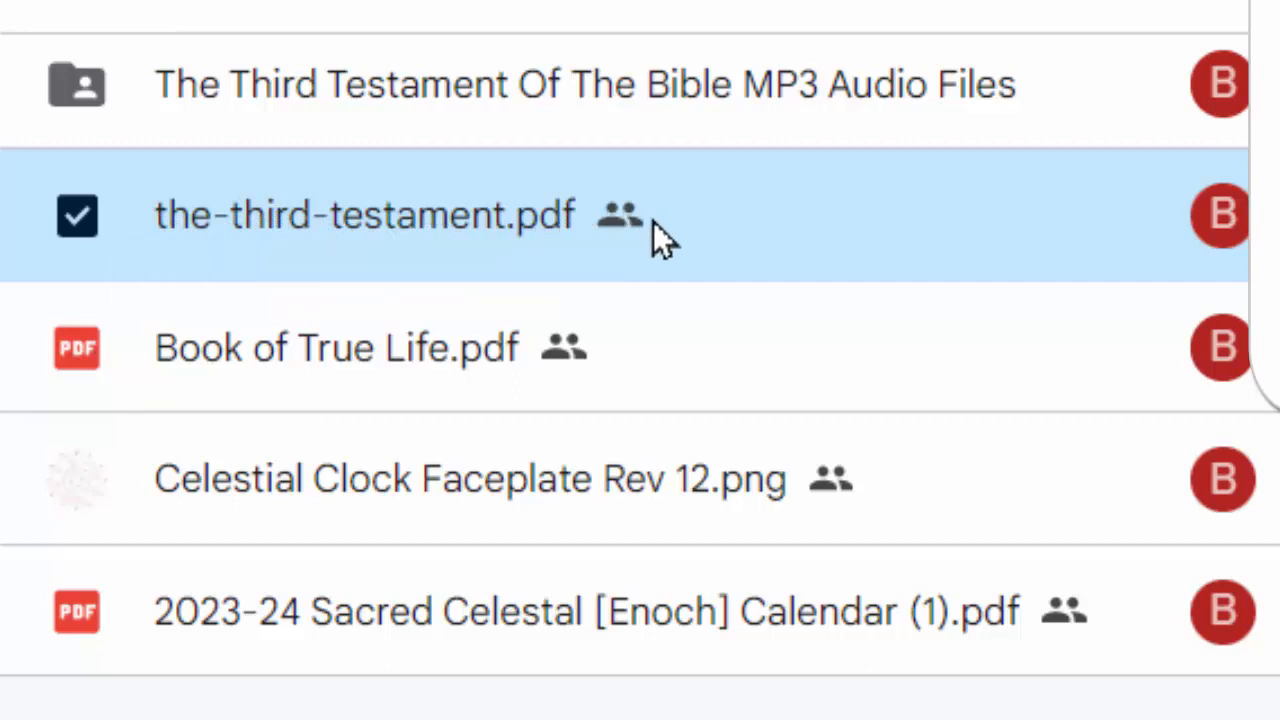
{"action": "mouse_move", "coordinate": [210, 395]}
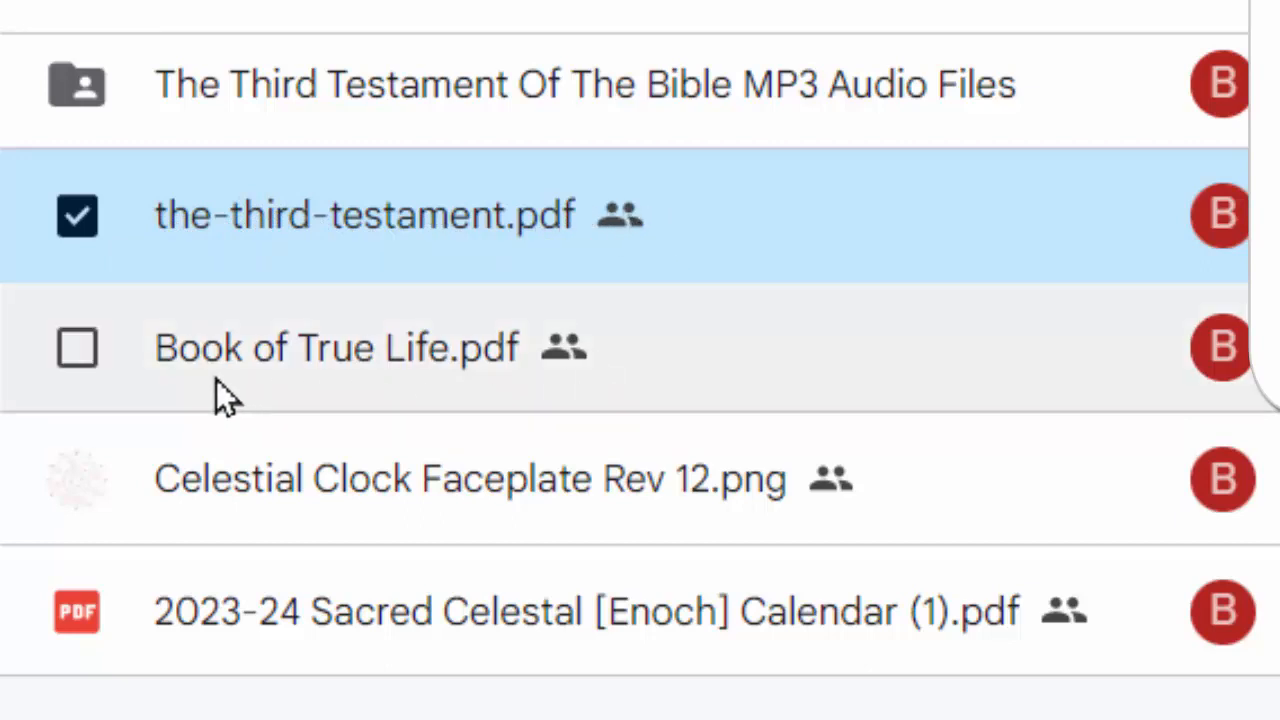
{"action": "mouse_move", "coordinate": [272, 370]}
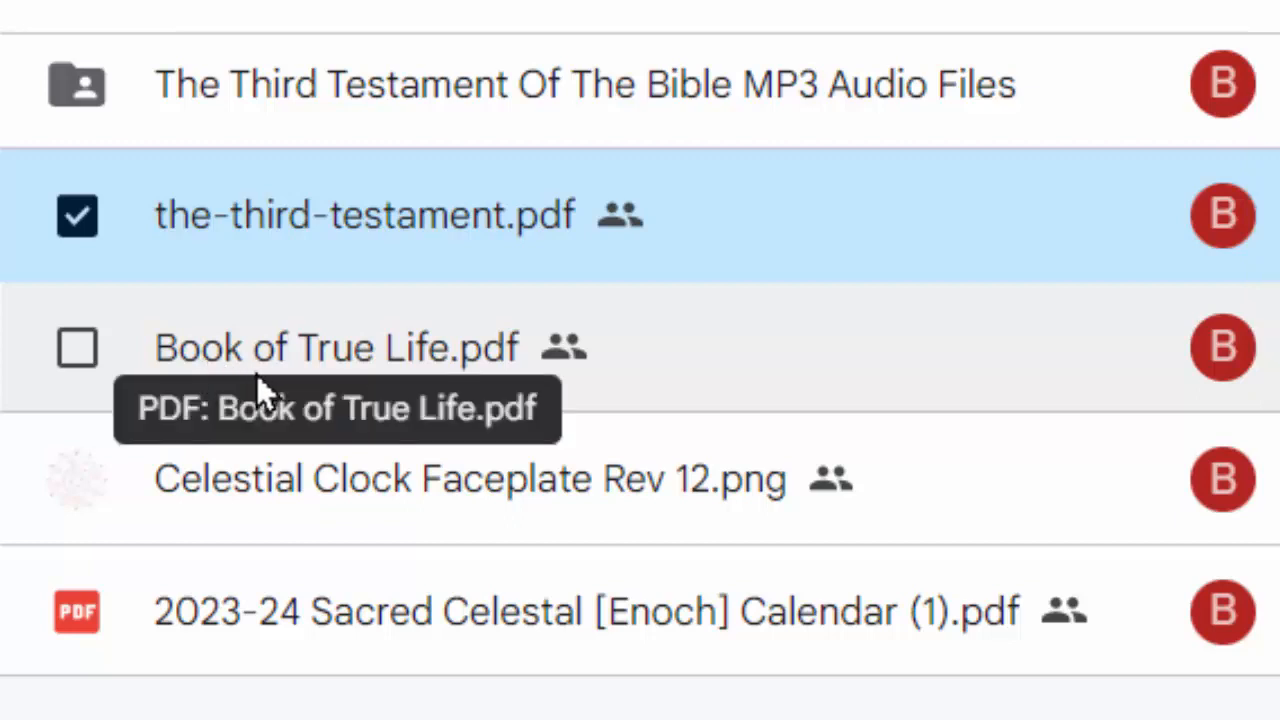
{"action": "mouse_move", "coordinate": [205, 395]}
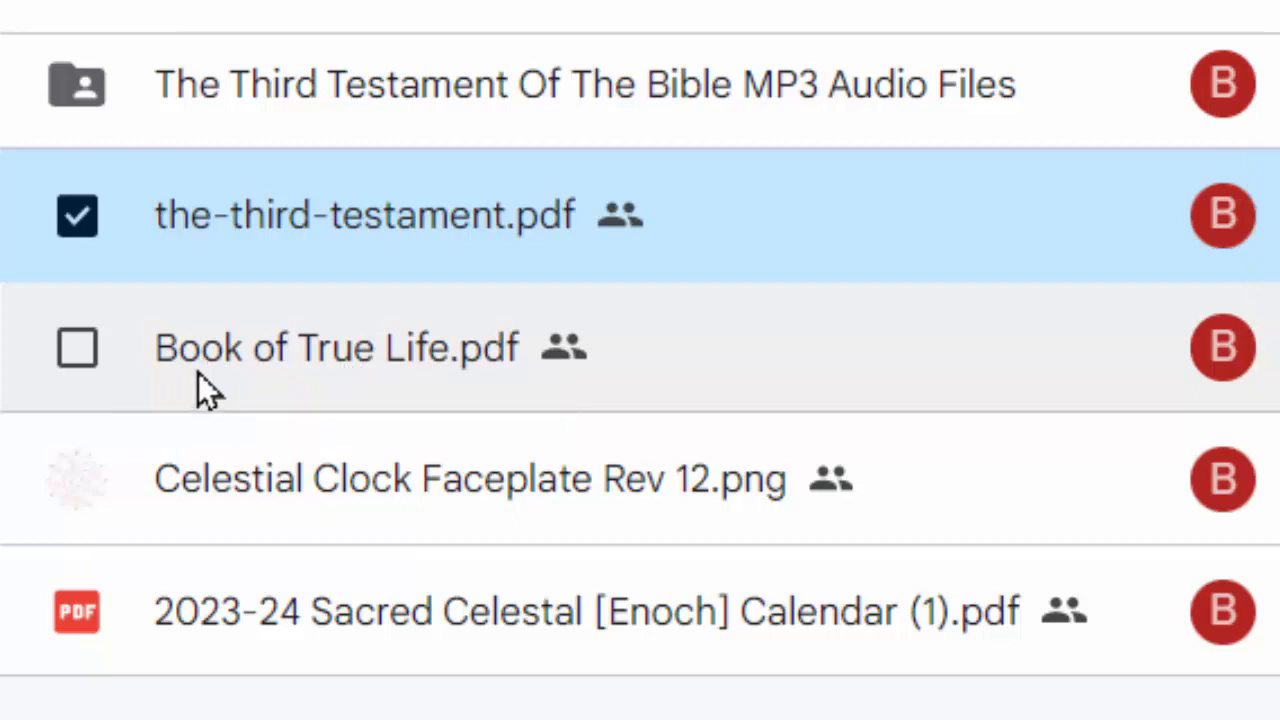
{"action": "mouse_move", "coordinate": [440, 360]}
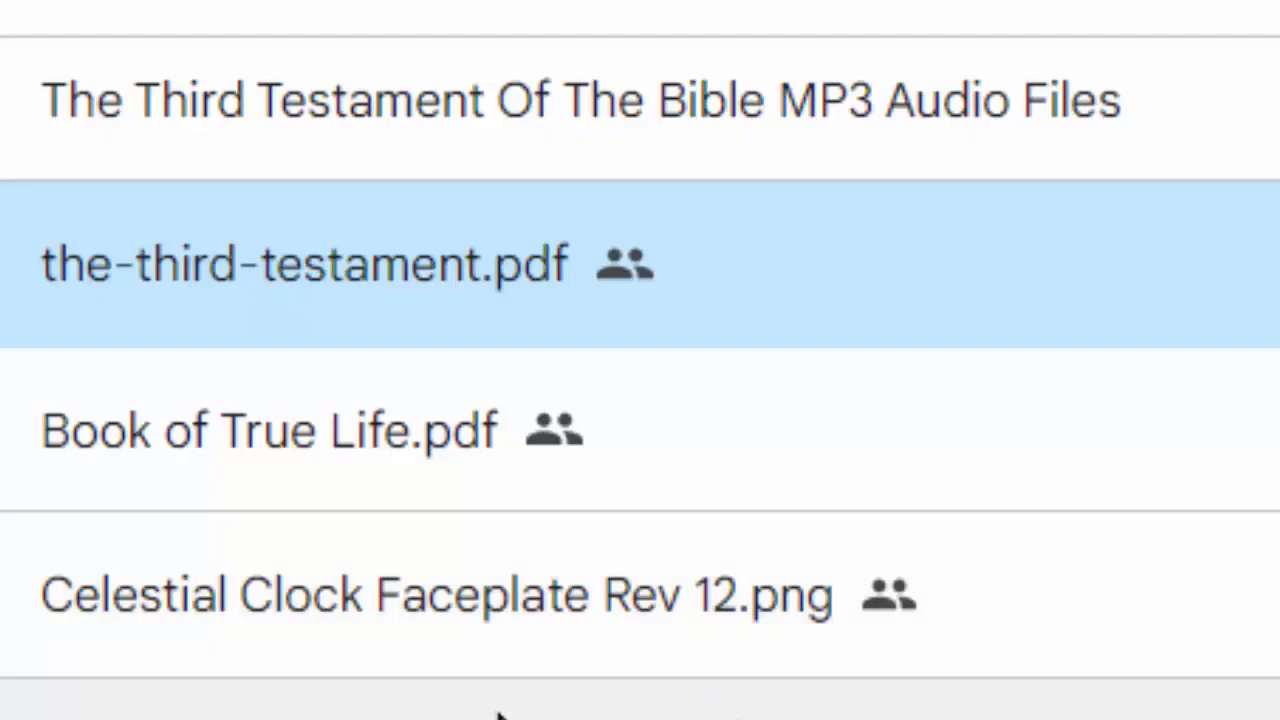
{"action": "mouse_move", "coordinate": [200, 660]}
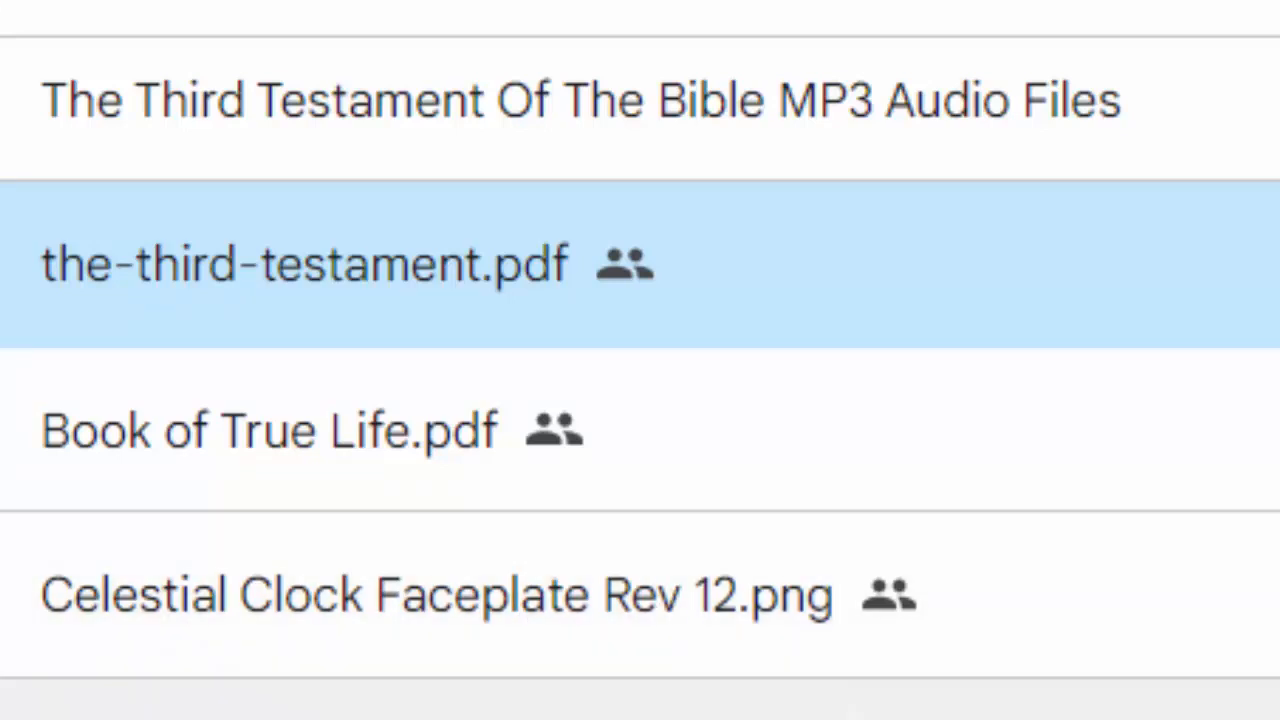
{"action": "scroll", "scroll_direction": "down", "scroll_amount": 3}
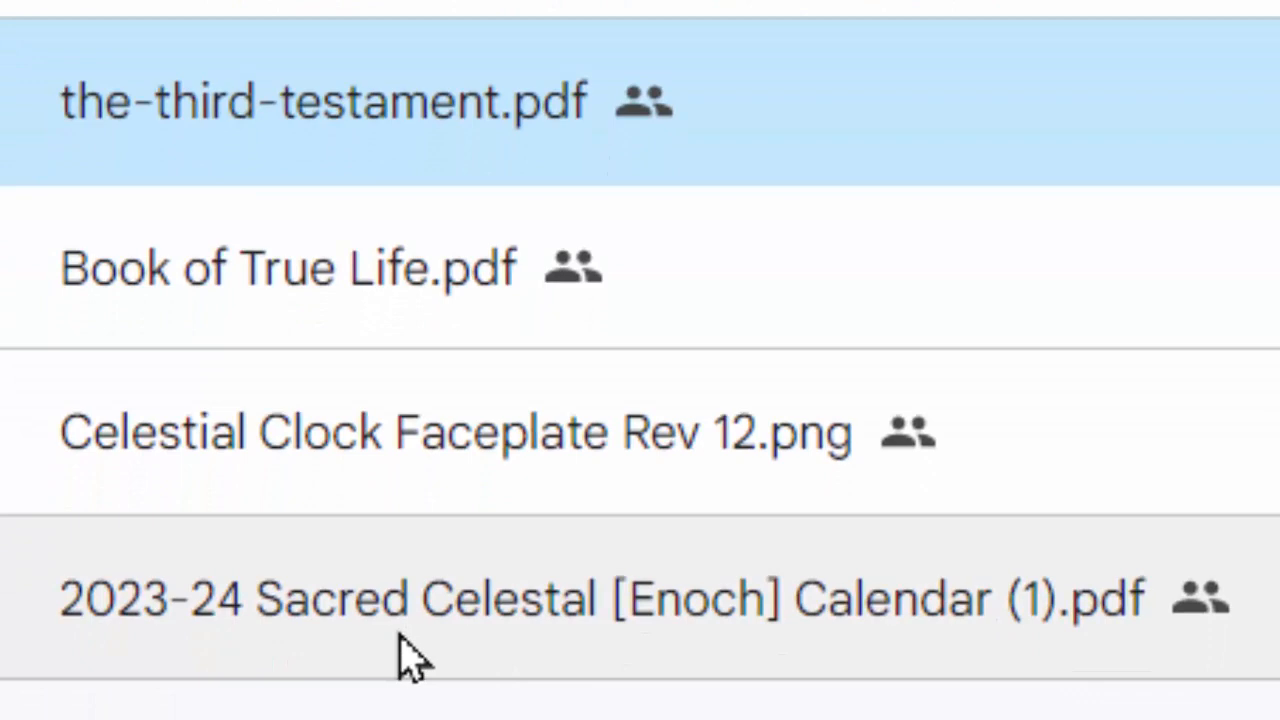
{"action": "mouse_move", "coordinate": [340, 670]}
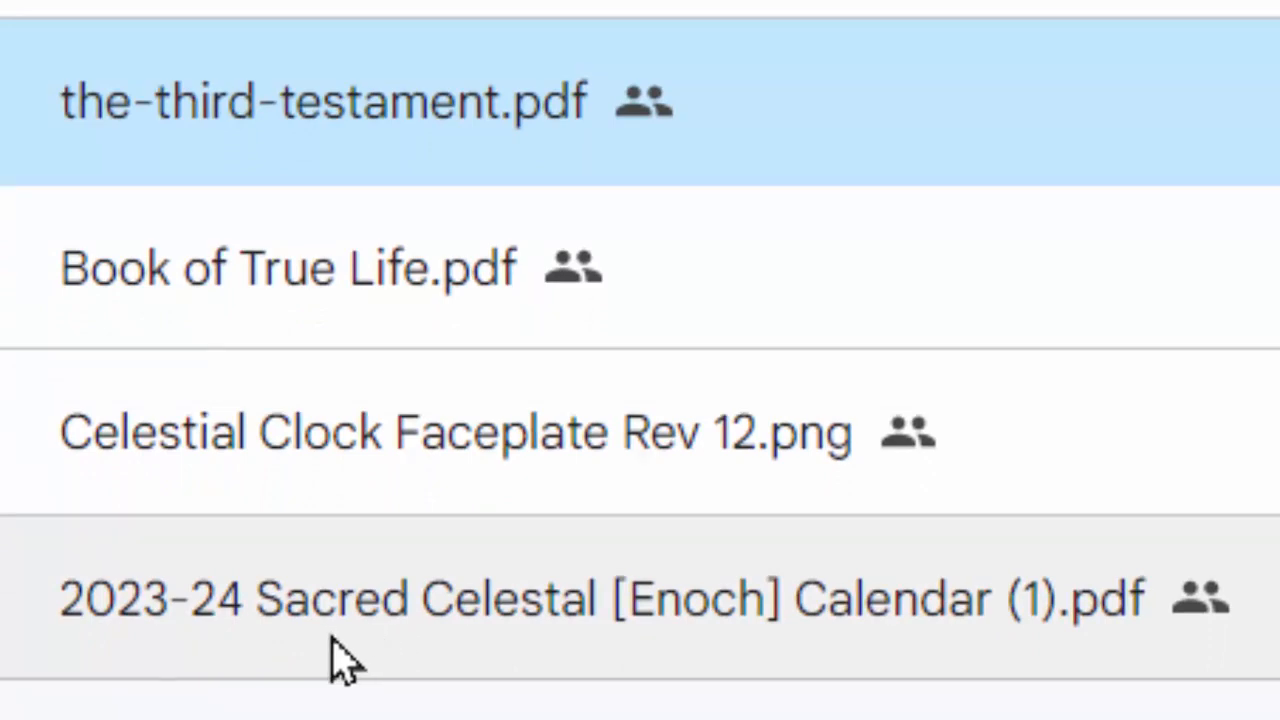